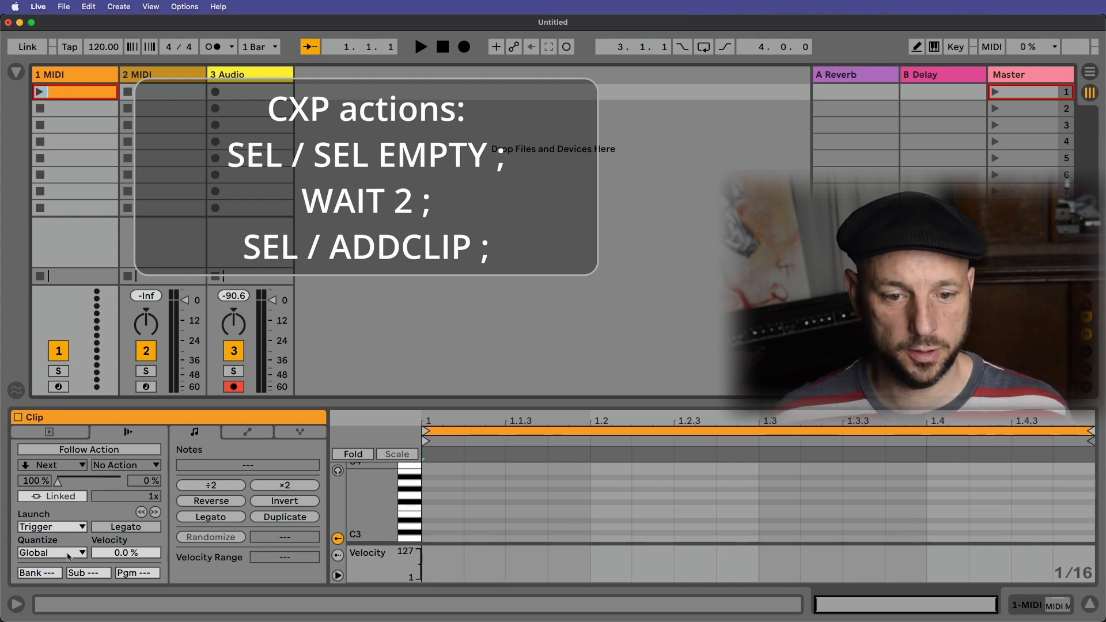
# Step: Rename the first 1 MIDI clip to the X-clip [] msg "hello" and launch it
pyautogui.click(50, 552)
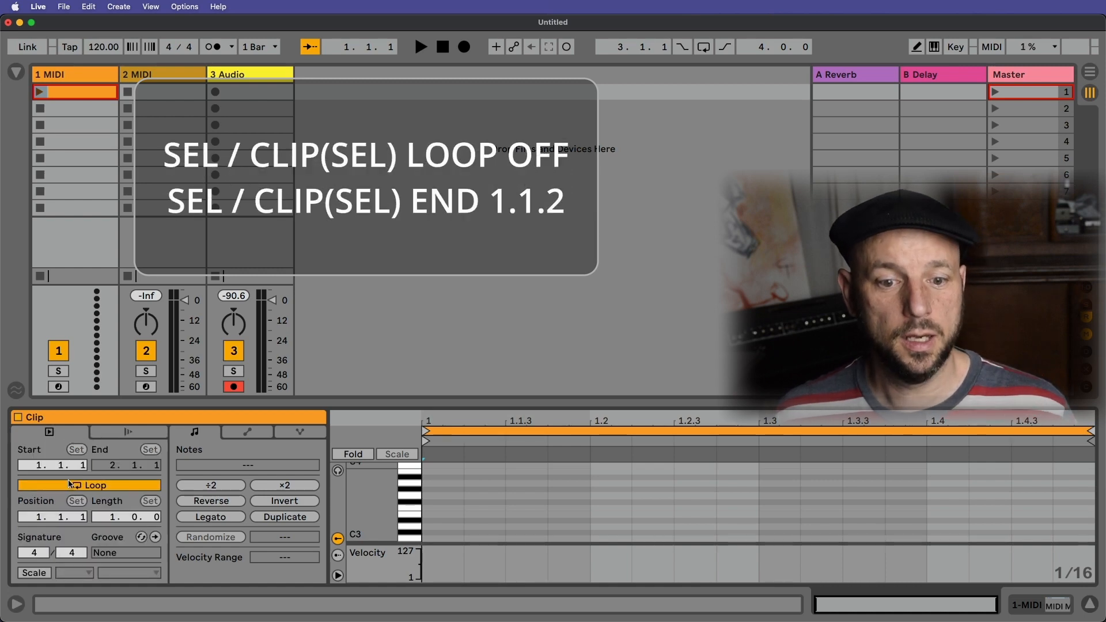
pyautogui.click(89, 485)
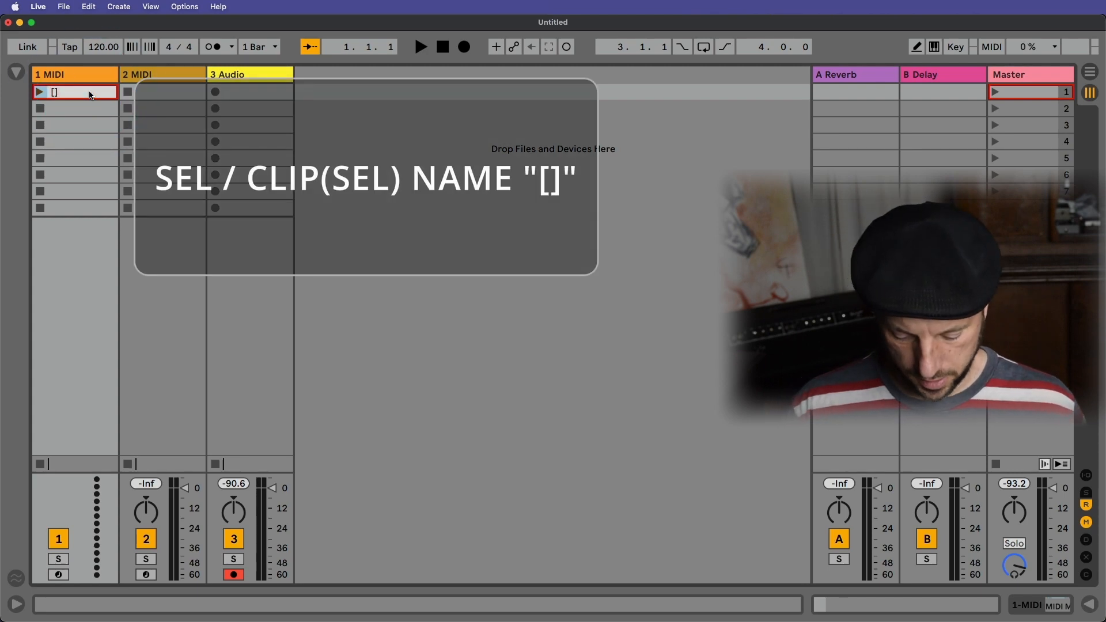
pyautogui.write('msg "hello')
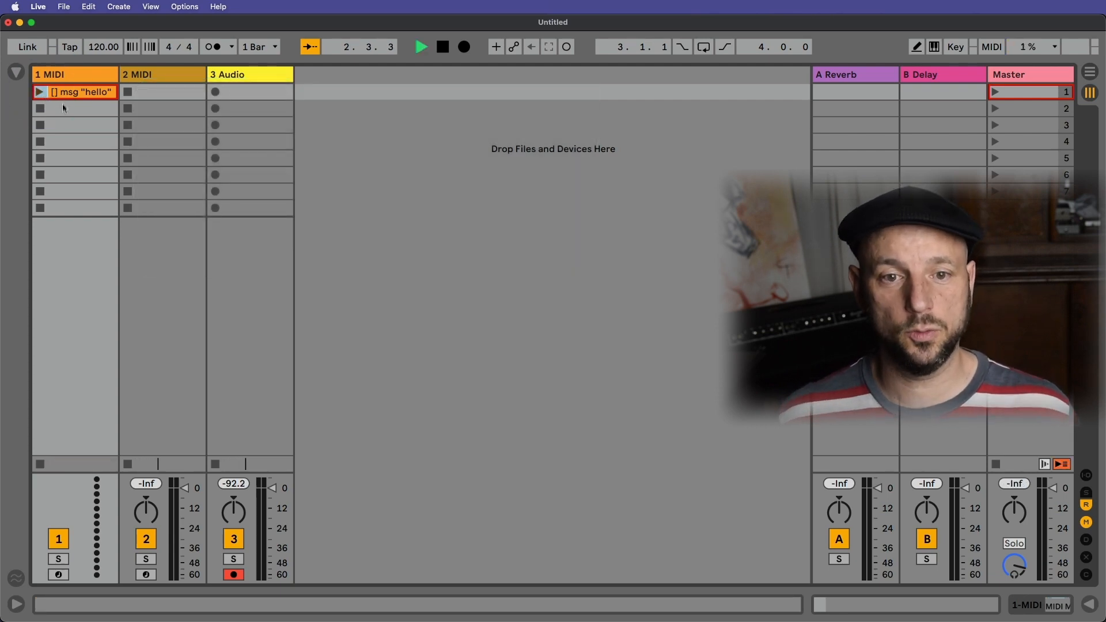
# Step: Replace the hello X-clip with a fresh MIDI clip and start renaming it
pyautogui.click(74, 109)
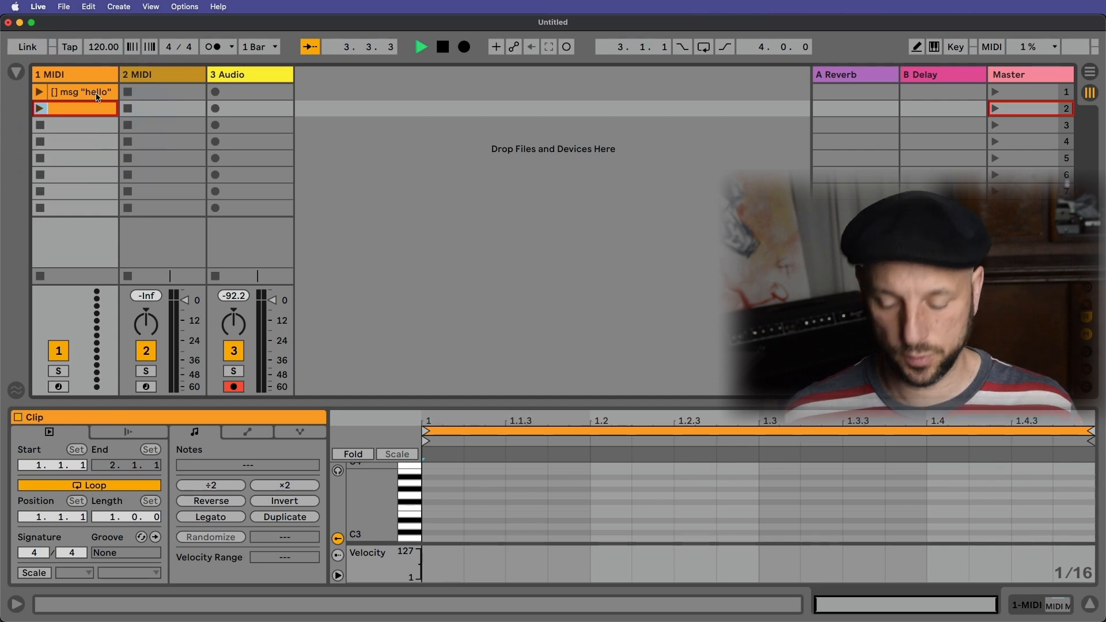
pyautogui.click(74, 109)
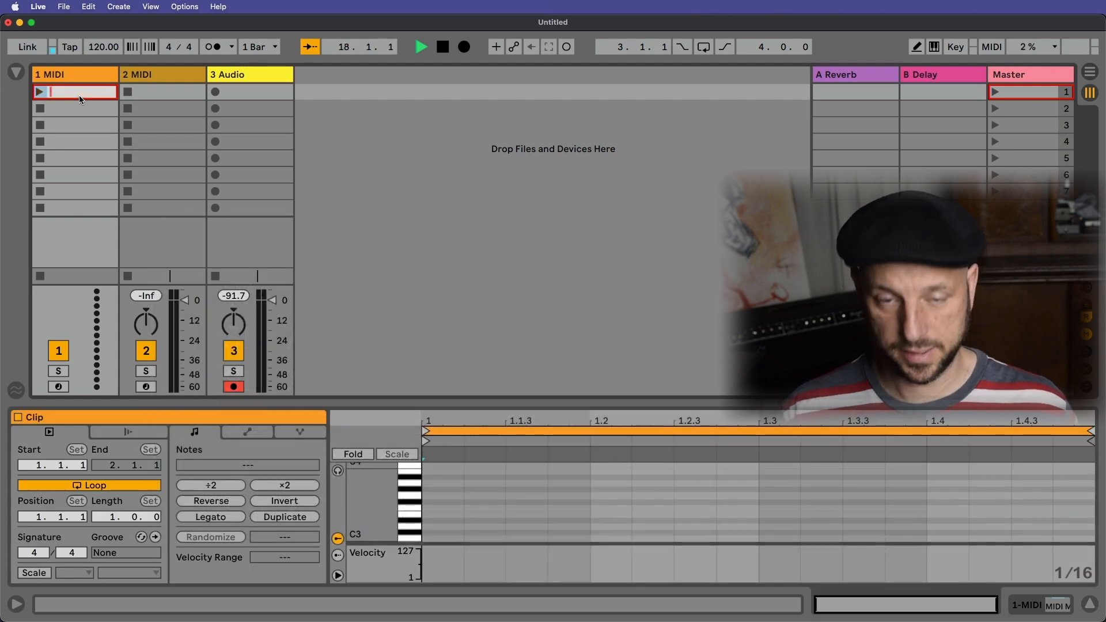
# Step: Name the clip with the SEL / ADDCLIP / NAME "[]" action chain and launch it
pyautogui.write('L) NAME "[]" ;')
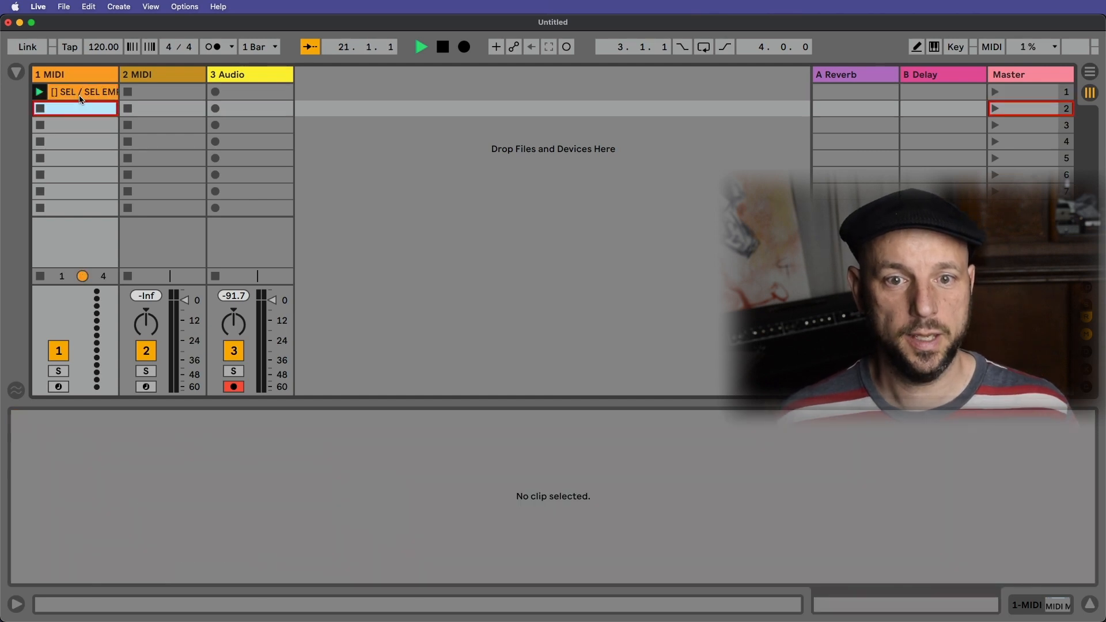
pyautogui.doubleClick(75, 109)
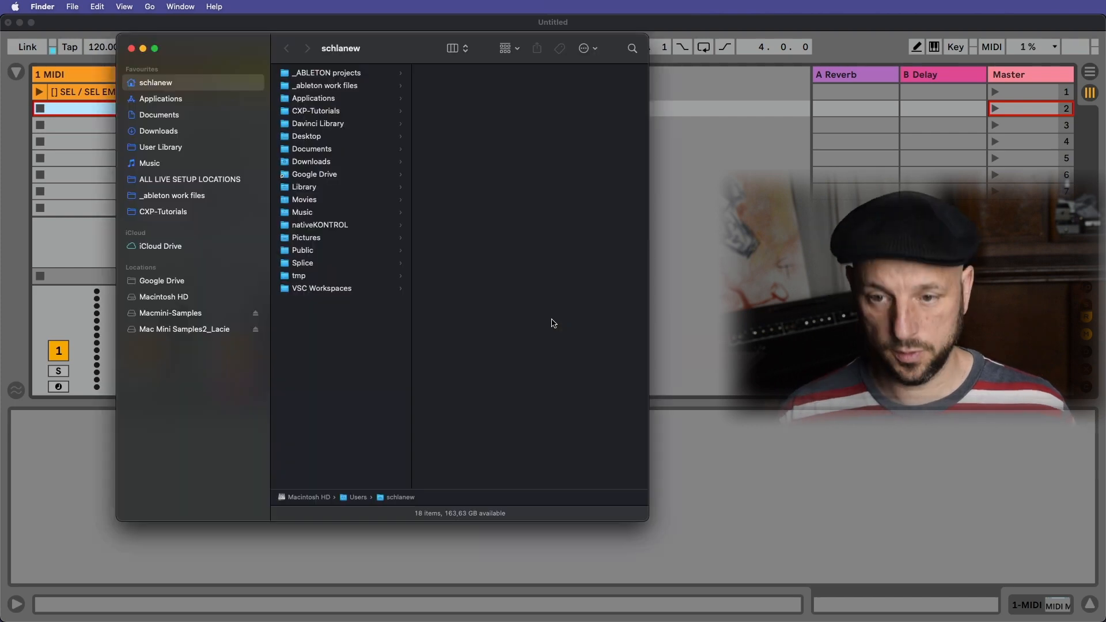
# Step: Open Macros.txt from nativeKONTROL > ClyphX_Pro in the Nova editor
pyautogui.click(306, 237)
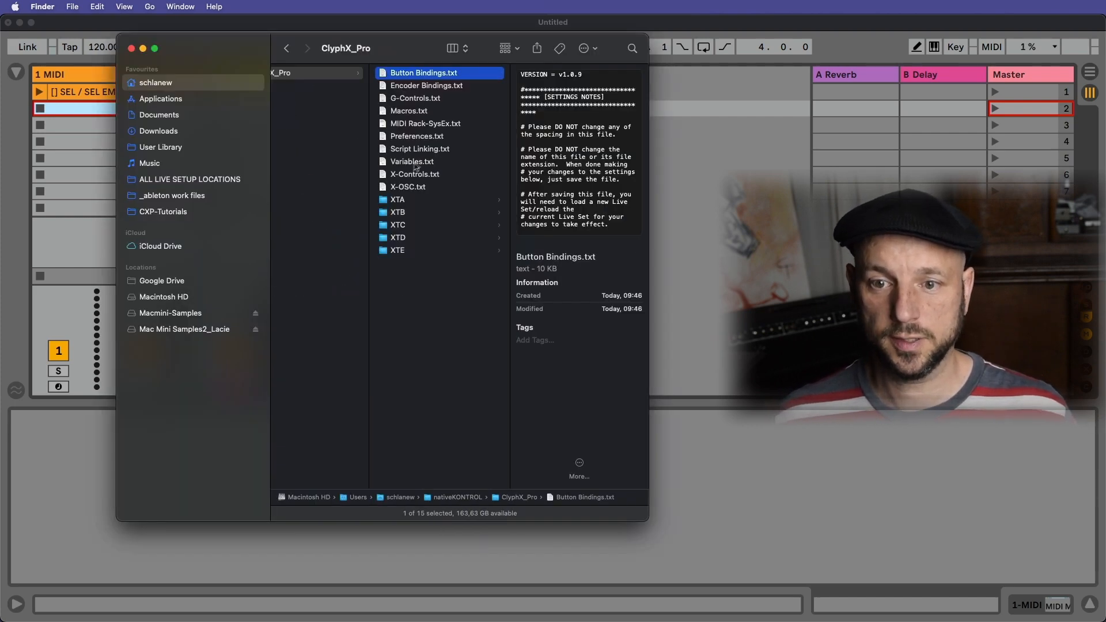
pyautogui.click(408, 110)
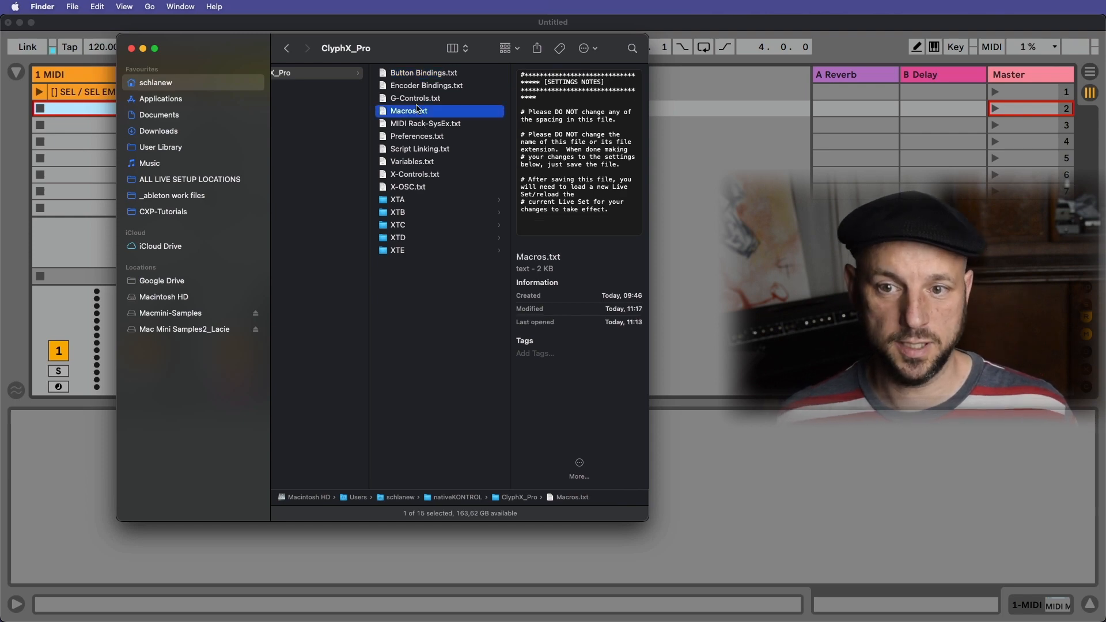
pyautogui.doubleClick(409, 111)
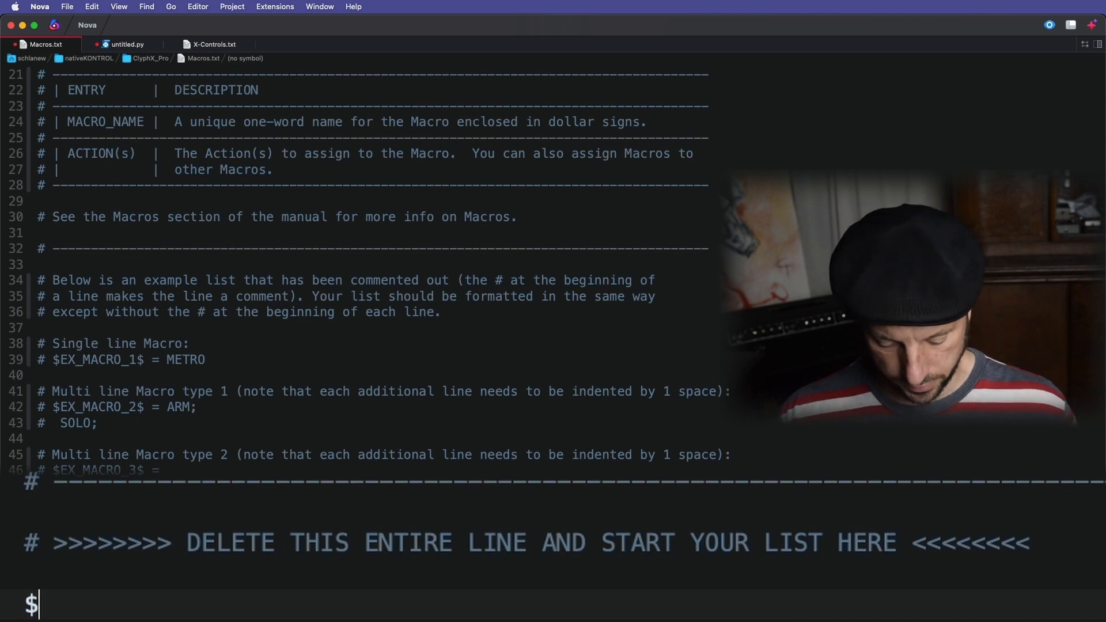
# Step: Write the $new-cxp-clip$ macro with the SEL / ADDCLIP / LOOP OFF / END / NAME chain
pyautogui.write('new')
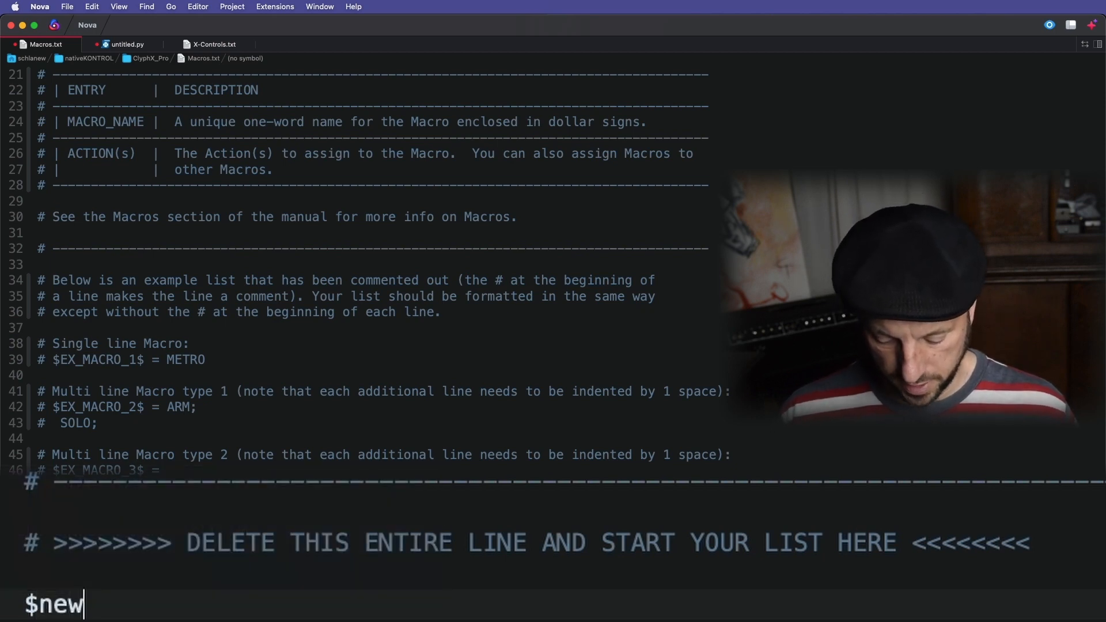
pyautogui.write('-')
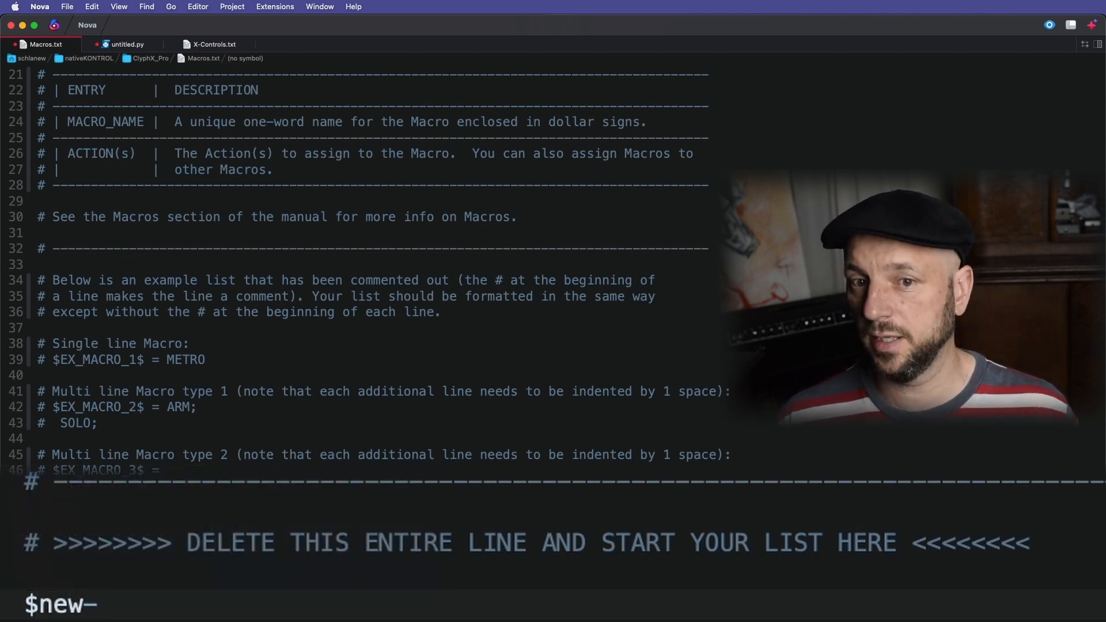
pyautogui.write('cxp-cl')
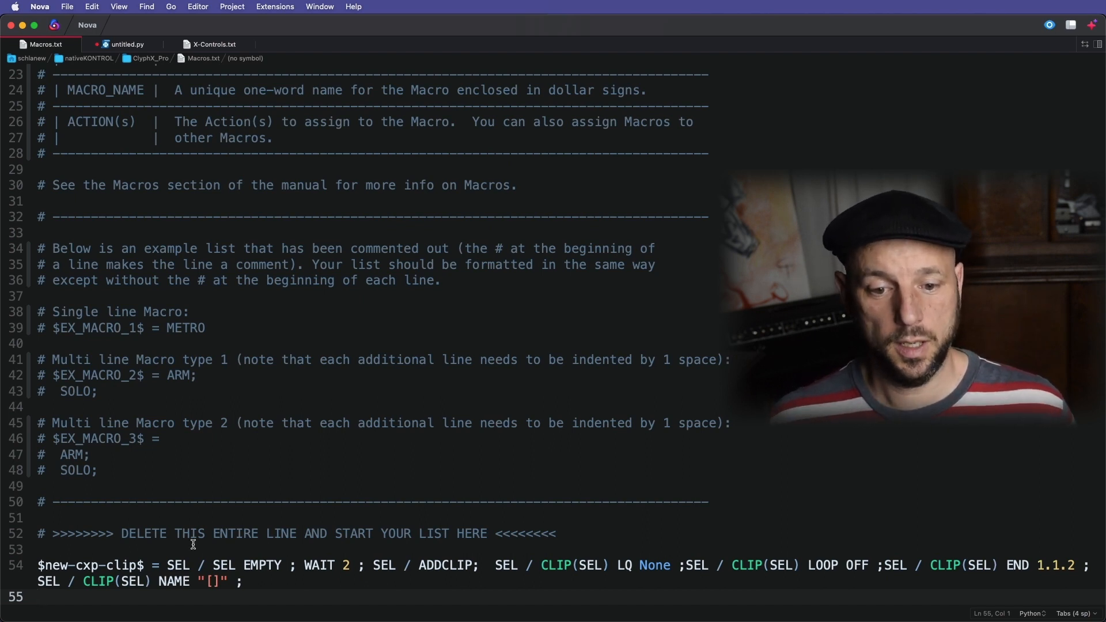
pyautogui.click(166, 564)
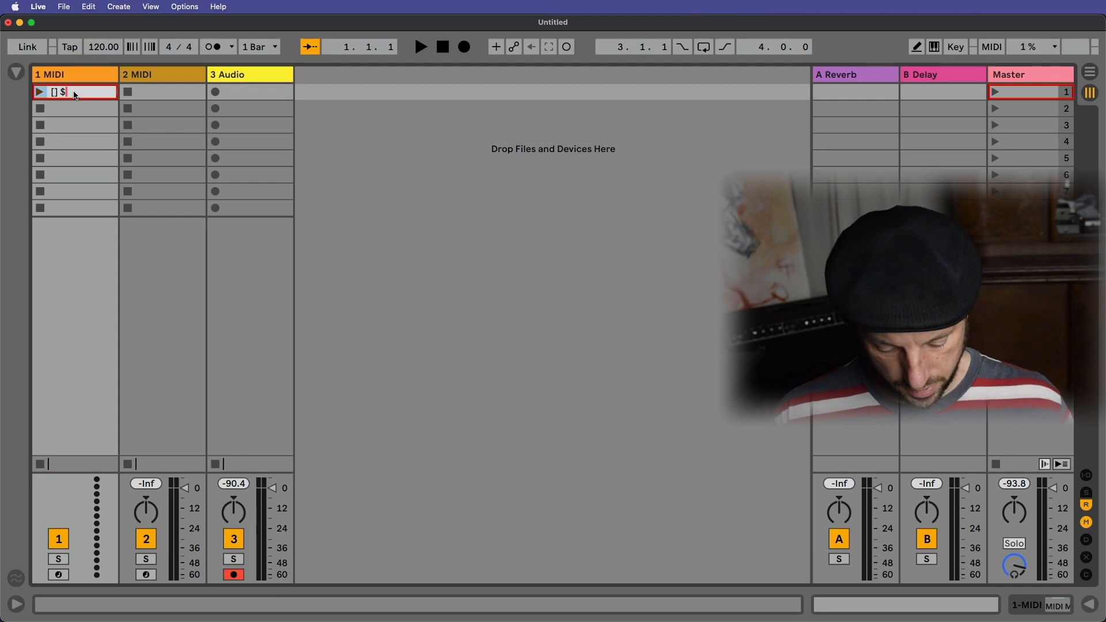
# Step: Rename the X-clip to $new-cxp-clip$ and confirm the name
pyautogui.write('new-cxp')
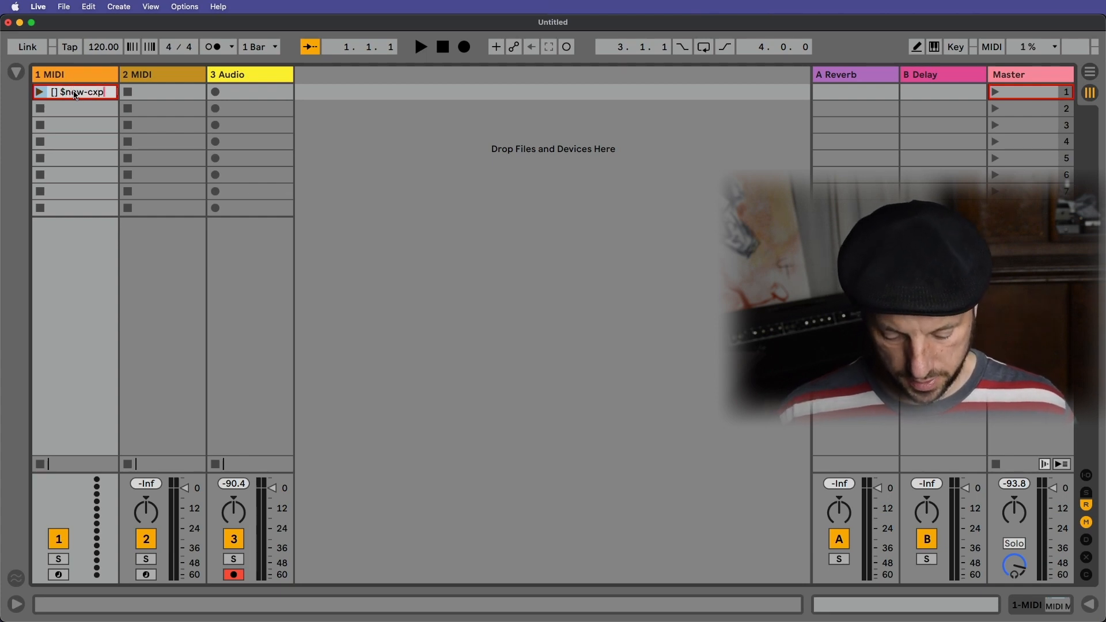
pyautogui.write('-cli')
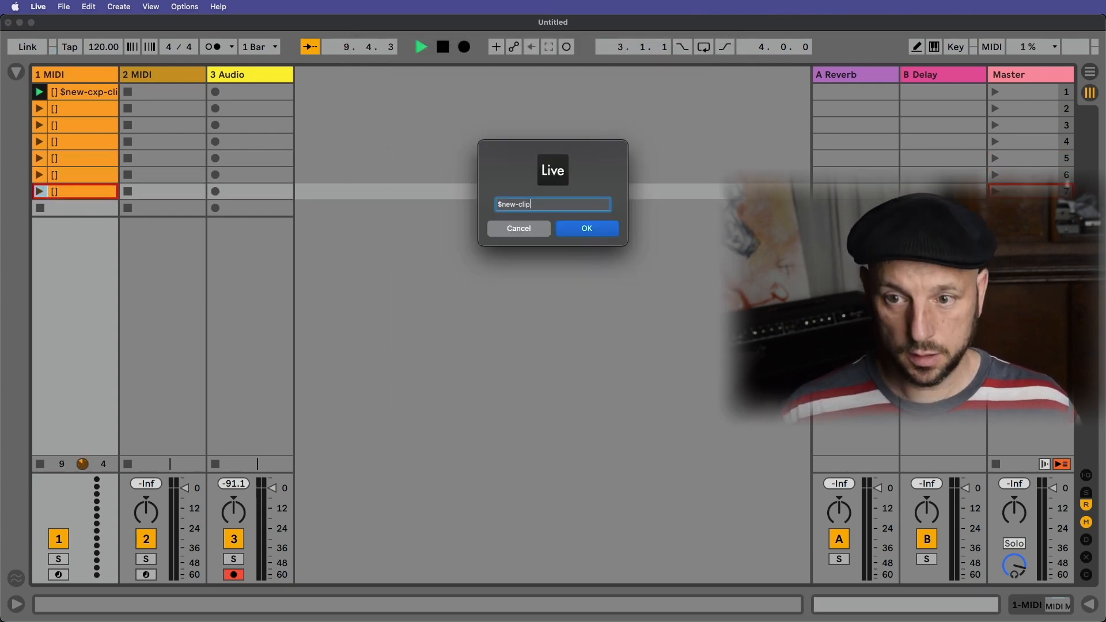
pyautogui.press('Backspace')
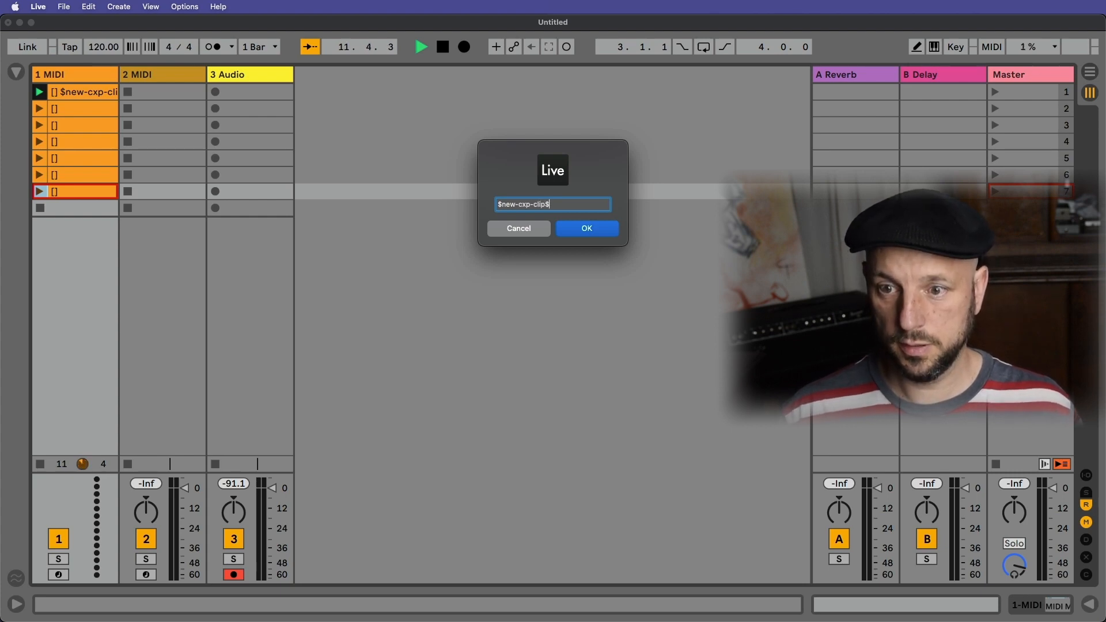
pyautogui.click(585, 229)
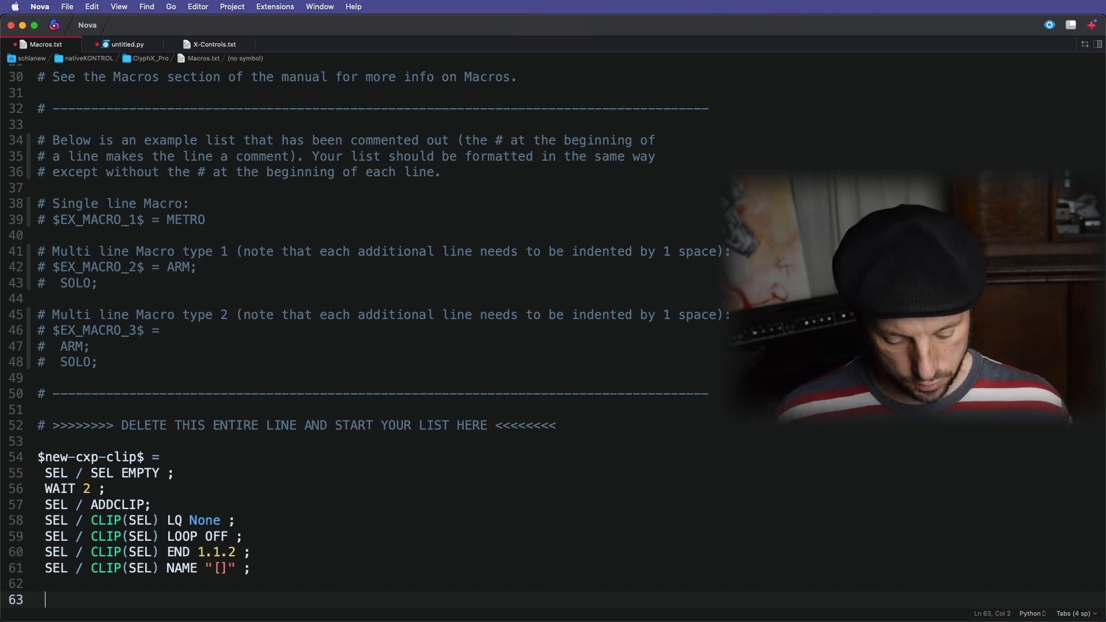
# Step: Add the alias line $ncc$ = $new-cxp-clip$ ; to Macros.txt
pyautogui.write('$ncc$ =')
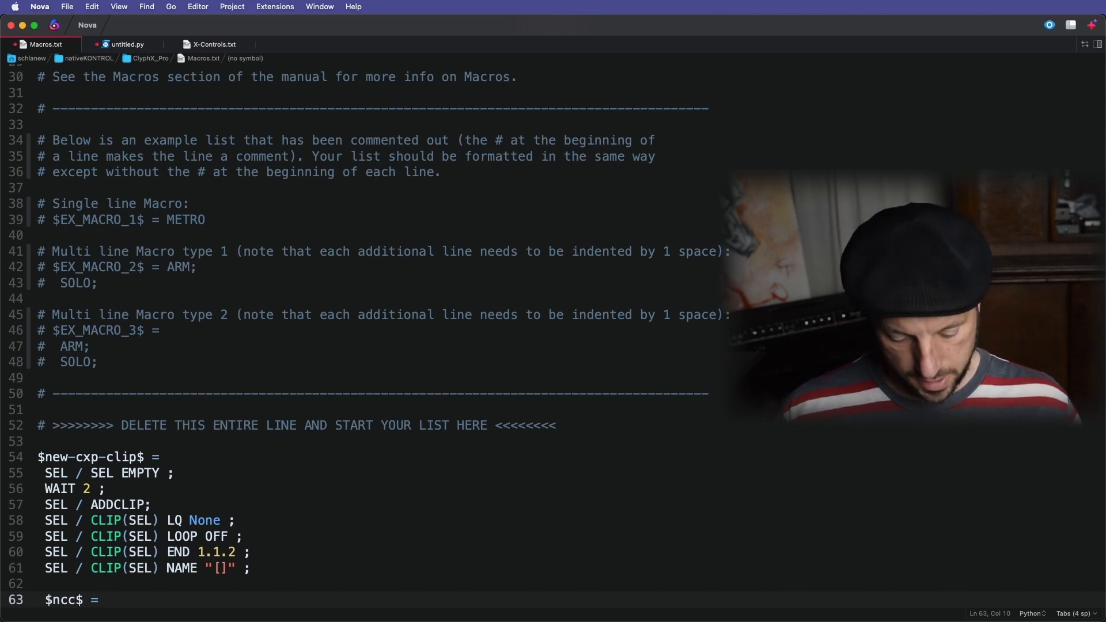
pyautogui.write('$')
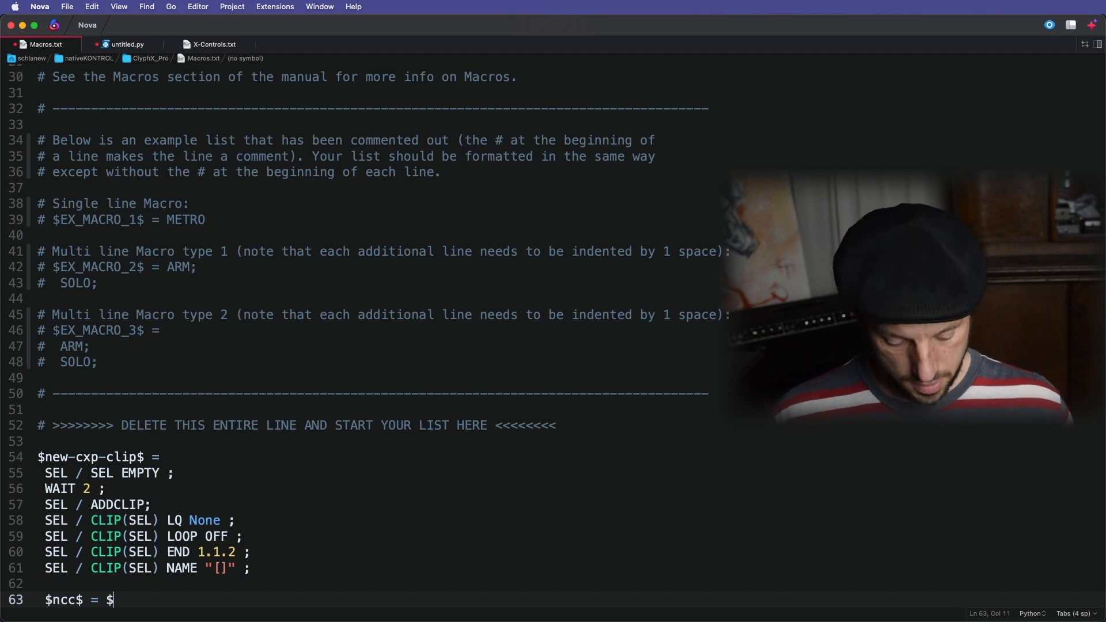
pyautogui.write('new-')
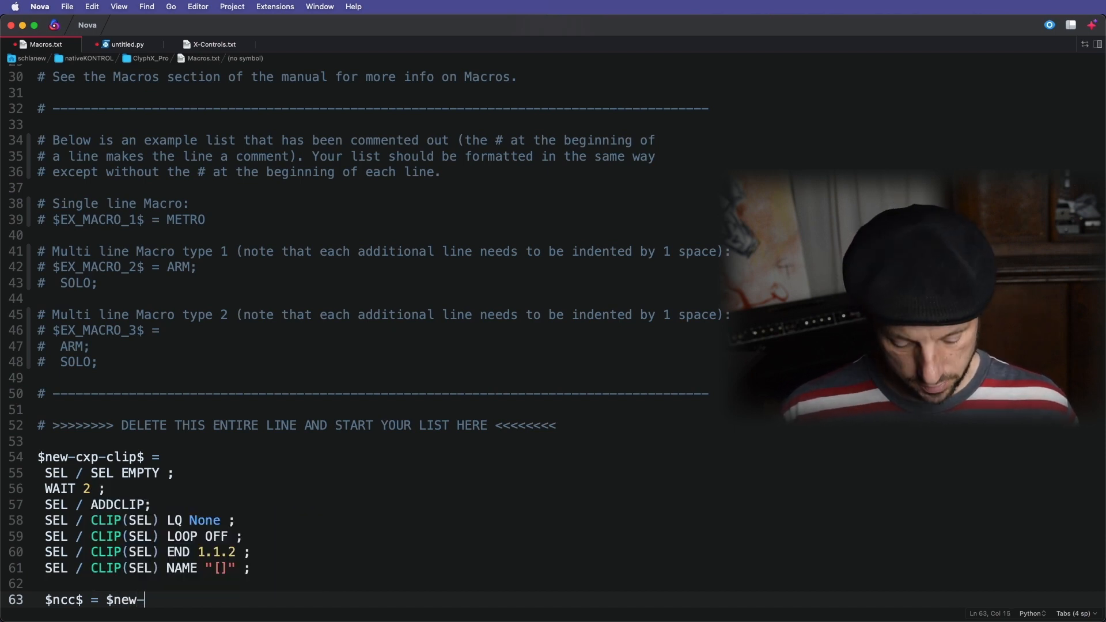
pyautogui.write('cxp-clip$')
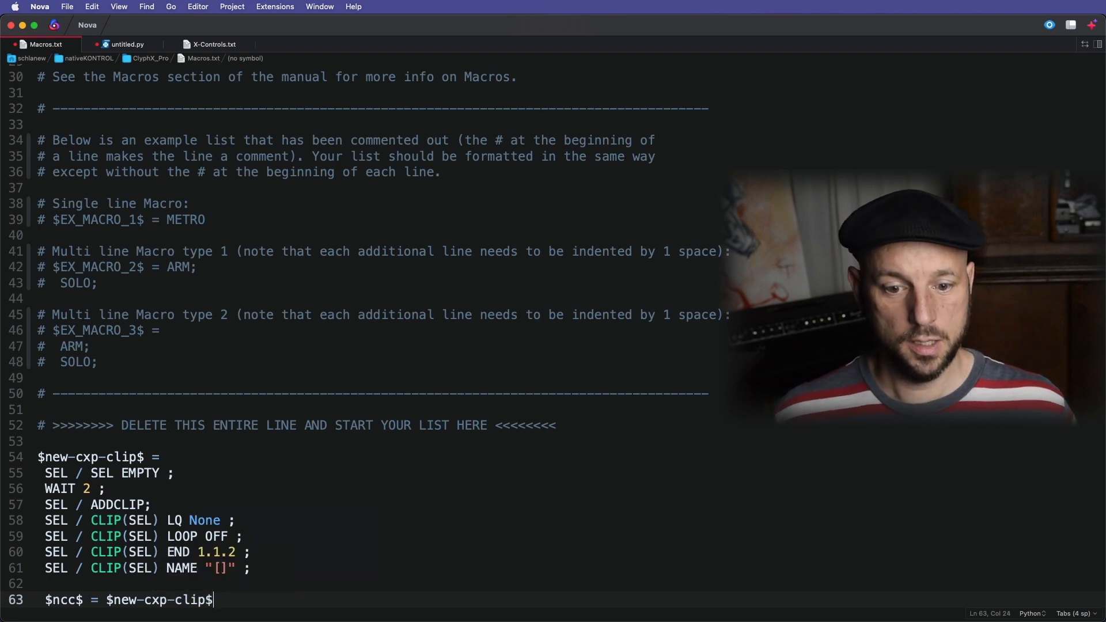
pyautogui.write(';')
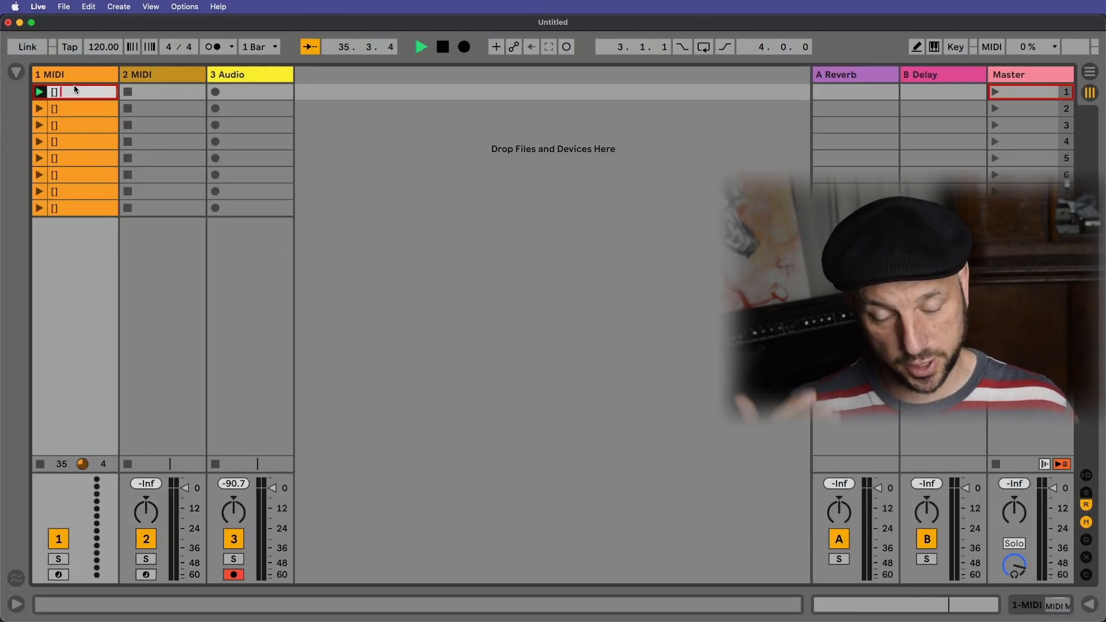
# Step: Rename the first X-clip to [] $ncc$ and clear the extra [] clips
pyautogui.write('RE')
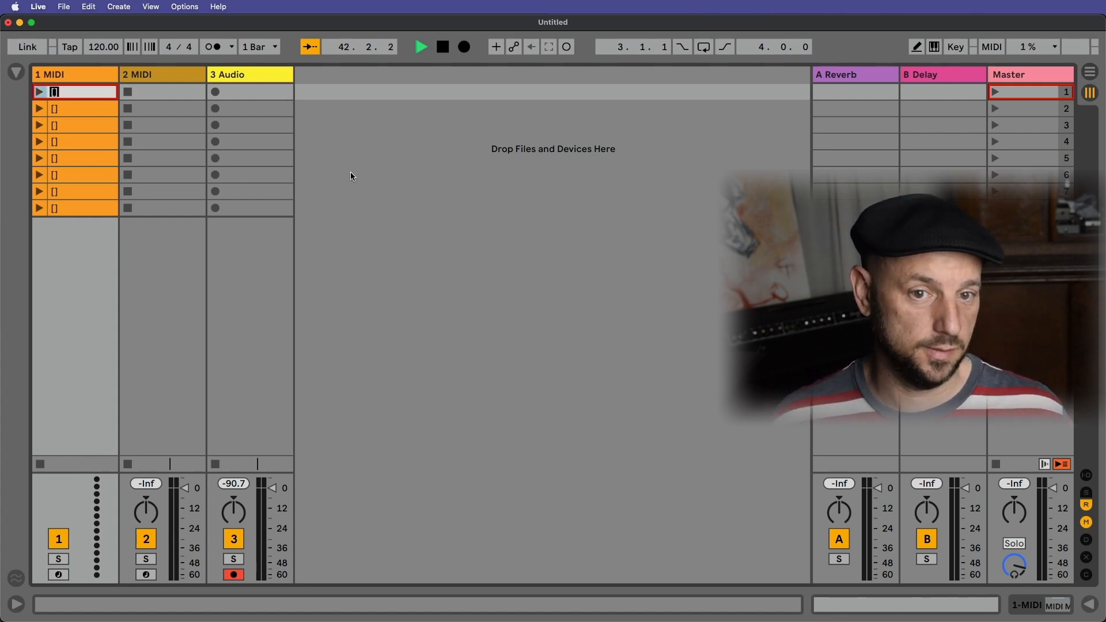
pyautogui.write('$n')
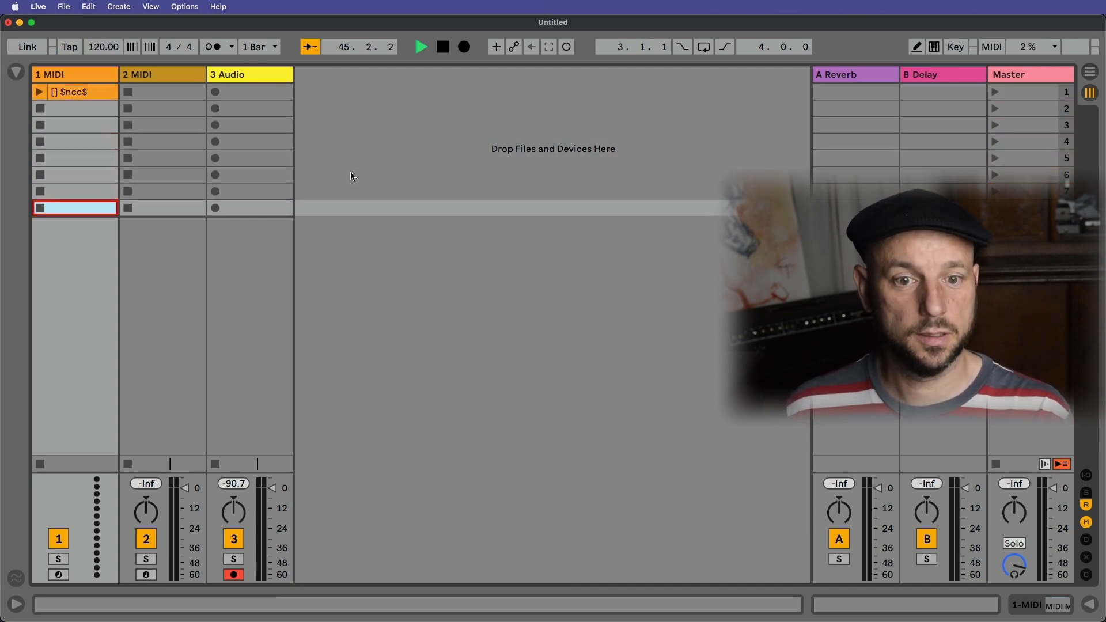
pyautogui.click(39, 92)
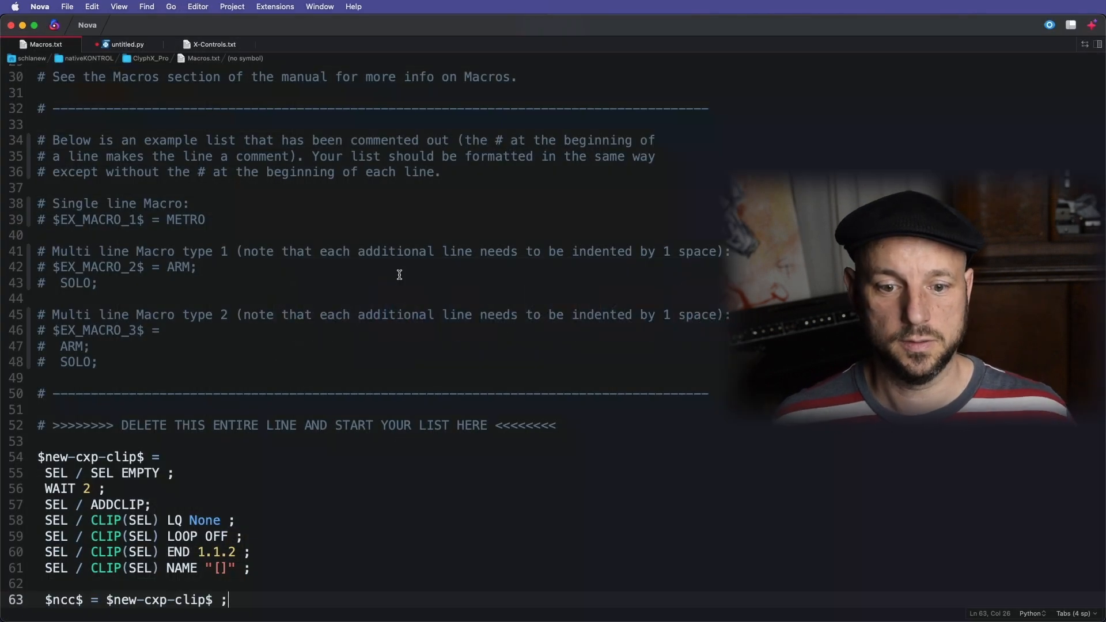
# Step: Bring the Macros.txt editor with the $ncc$ alias back to the front
pyautogui.click(251, 568)
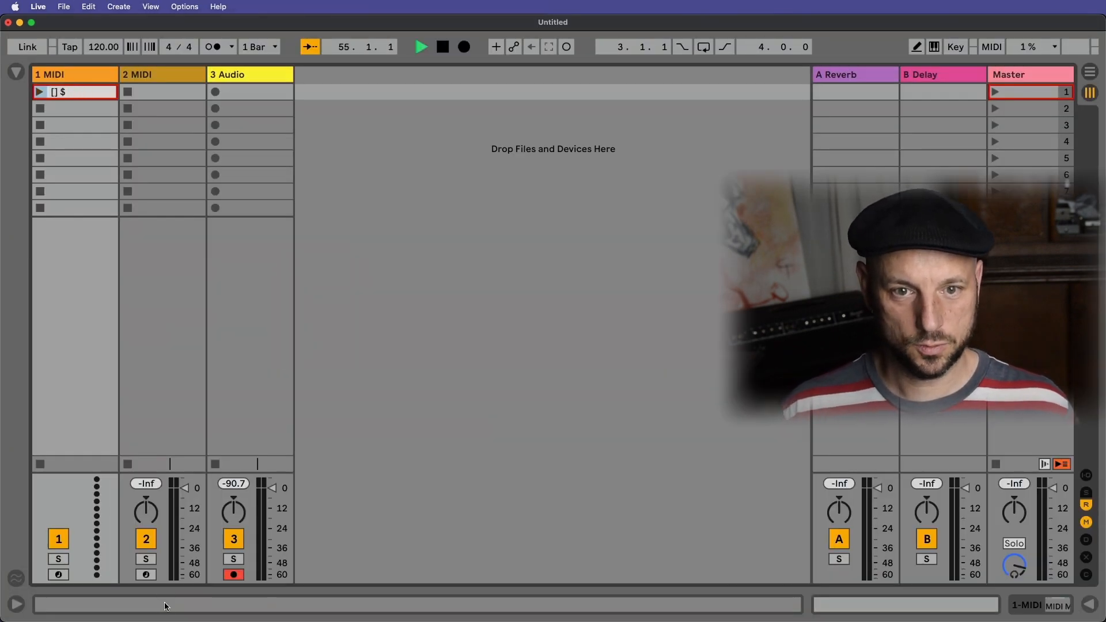
# Step: Rename the first X-clip to REINIT so the edited macros reload
pyautogui.write('REINIT')
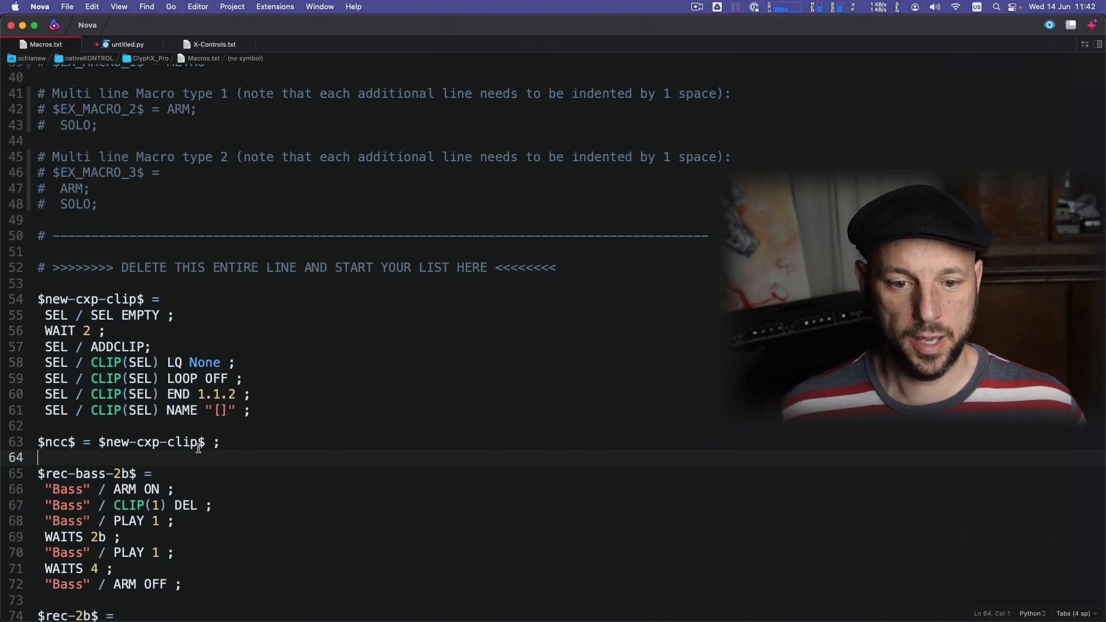
# Step: Select the word Bass in the macro to generalise it into the $rec-2b$ macro
pyautogui.doubleClick(67, 488)
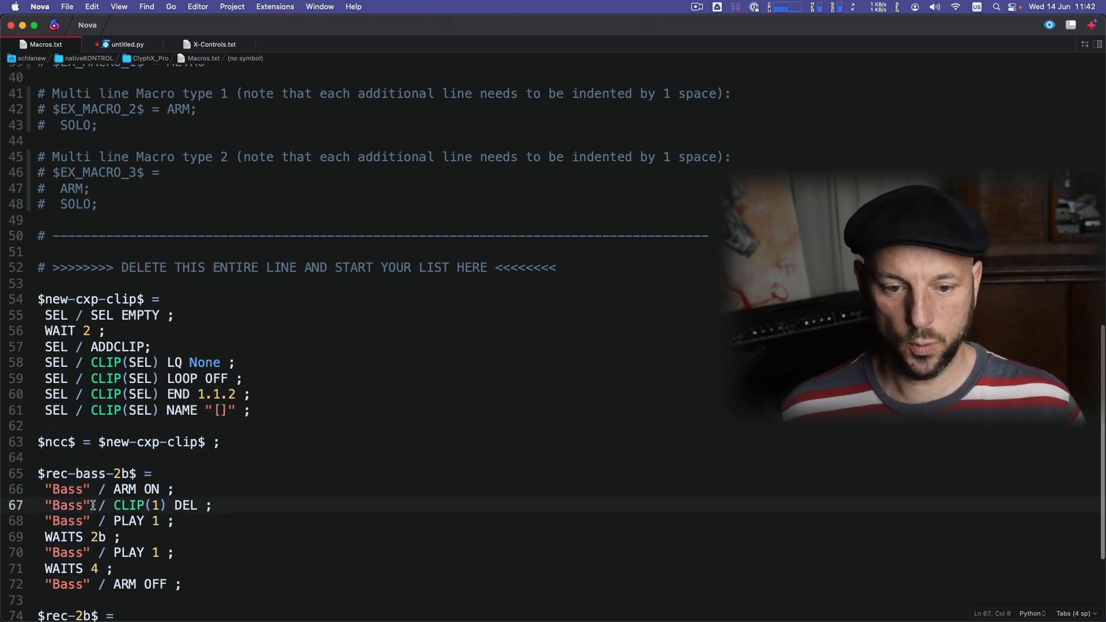
pyautogui.scroll(-3)
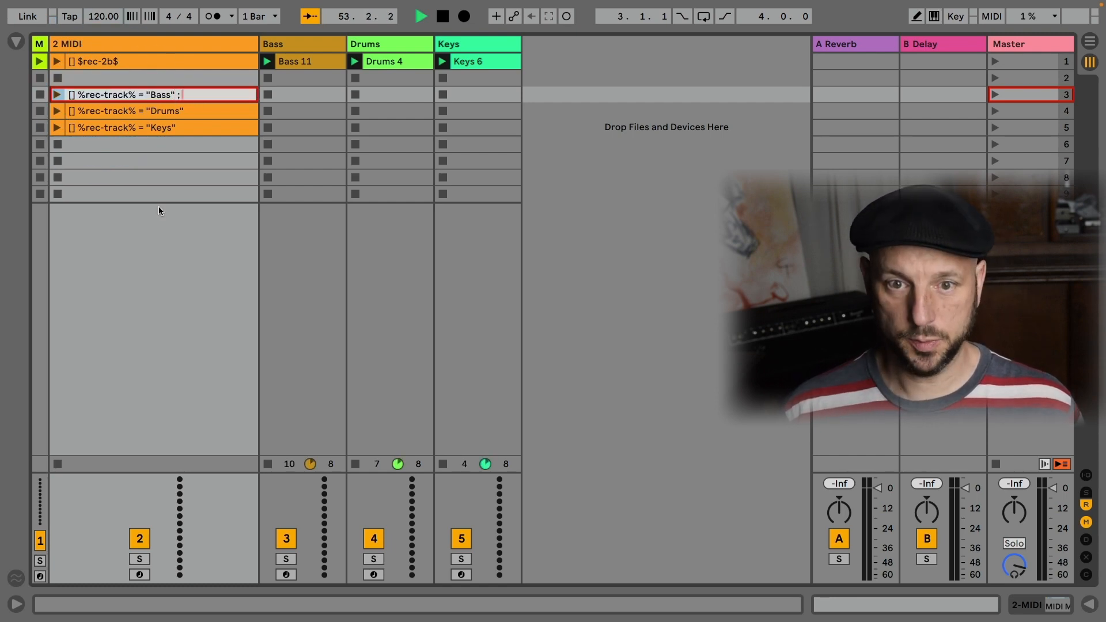
# Step: Extend the Bass X-clip name to '[] %rec-track% = "Bass" ; $' chaining the macro
pyautogui.write('$')
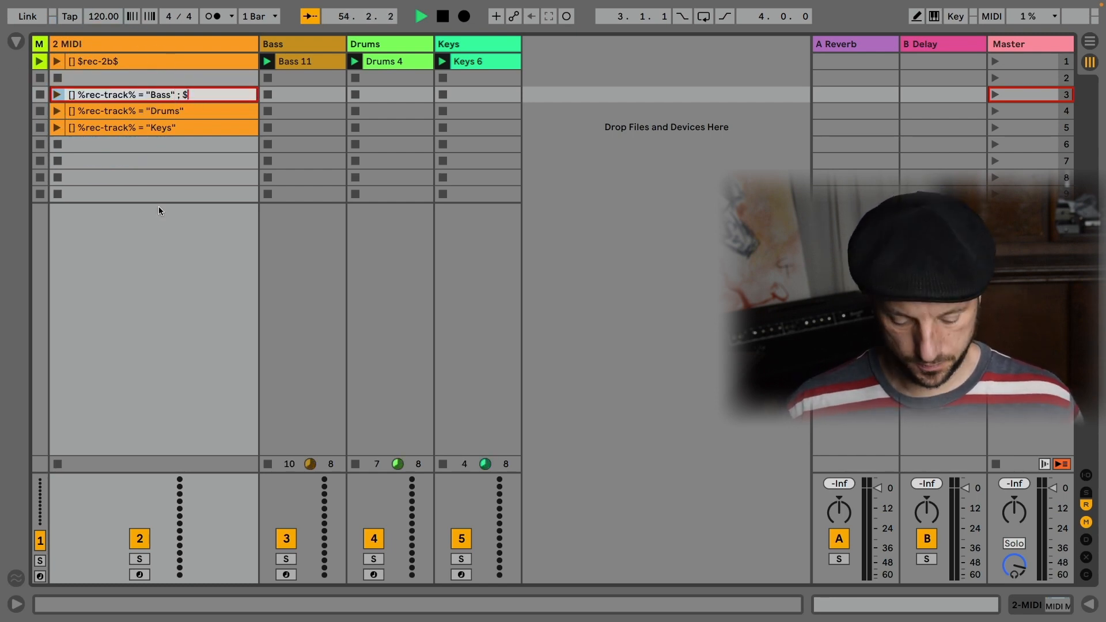